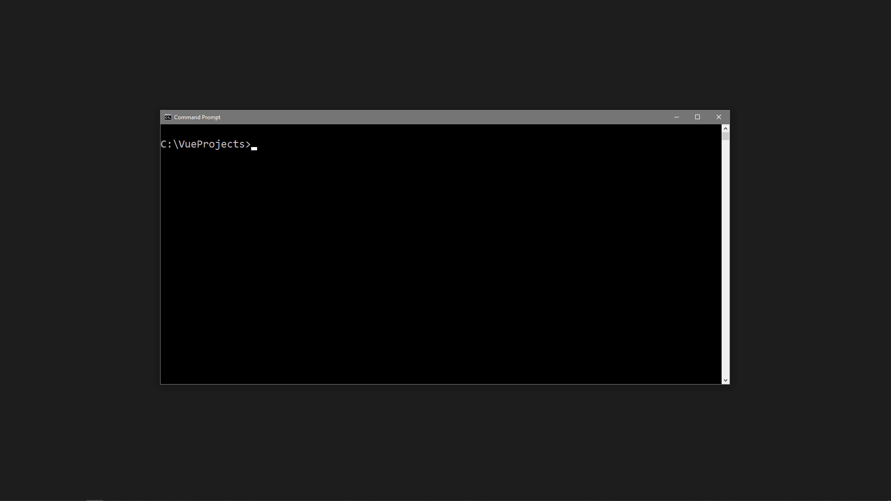
Run npm create vite@latest naming the project my-vite-project with the Vue framework
{"action": "type", "text": "npm create vite@latest"}
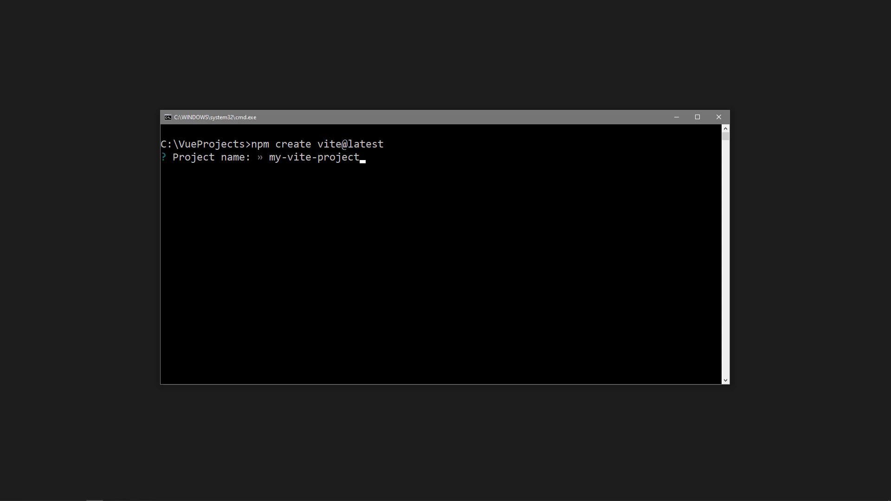
{"action": "key", "text": "enter"}
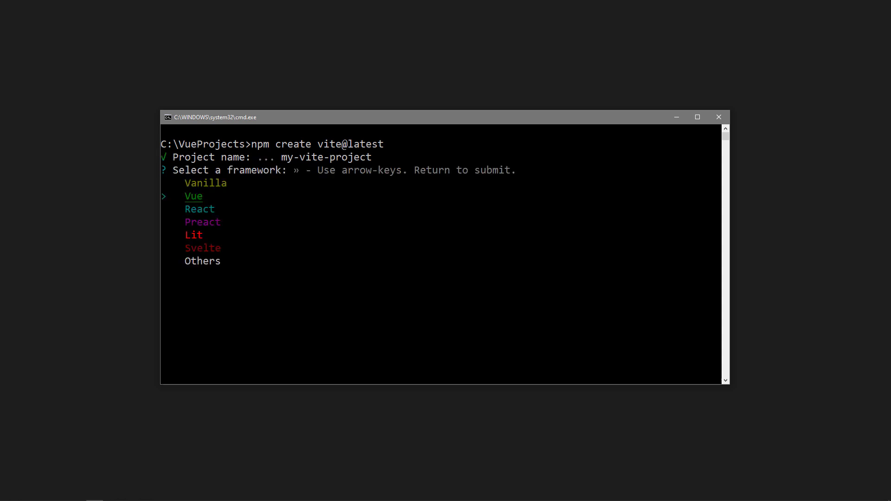
{"action": "key", "text": "enter"}
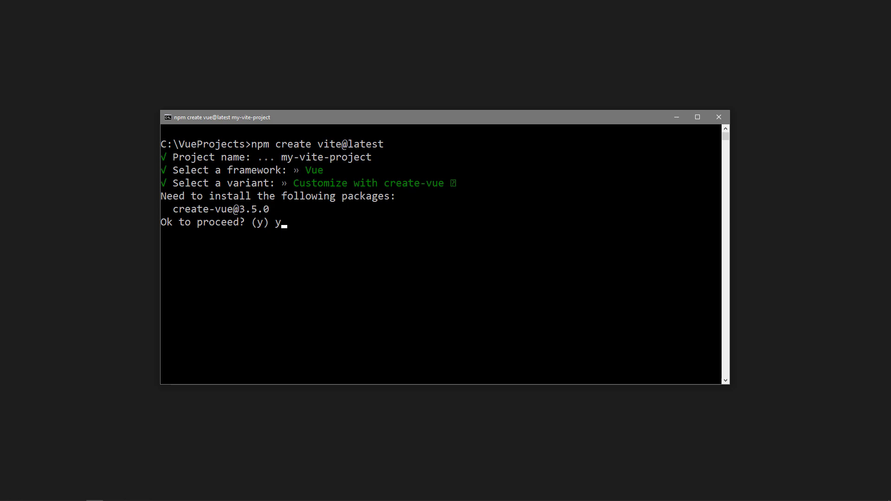
Approve create-vue, decline TypeScript, E2E and ESLint, and enable only Pinia
{"action": "key", "text": "enter"}
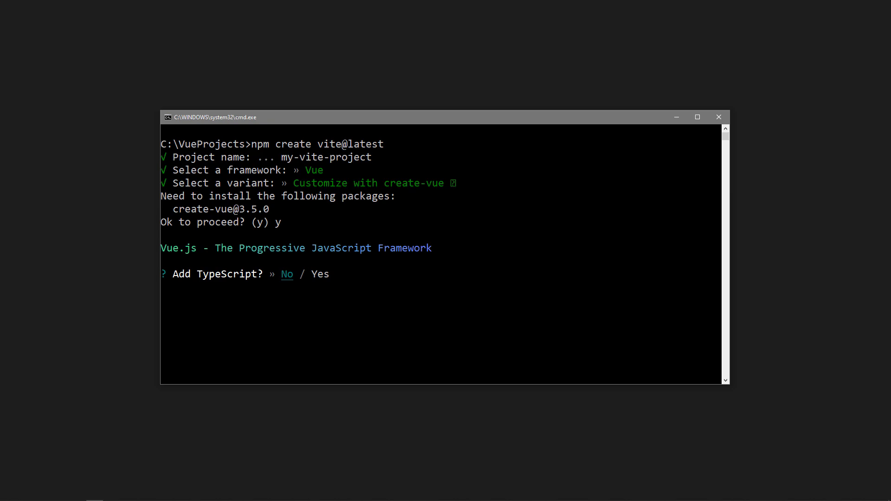
{"action": "key", "text": "enter"}
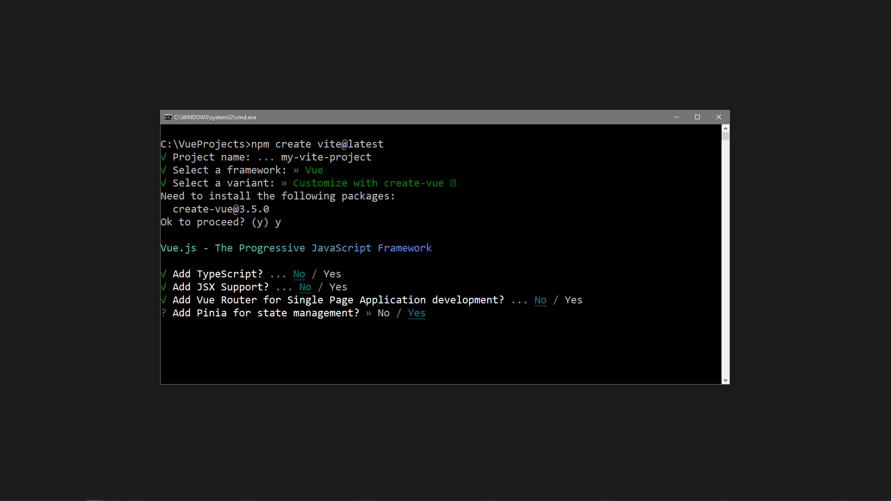
{"action": "key", "text": "enter"}
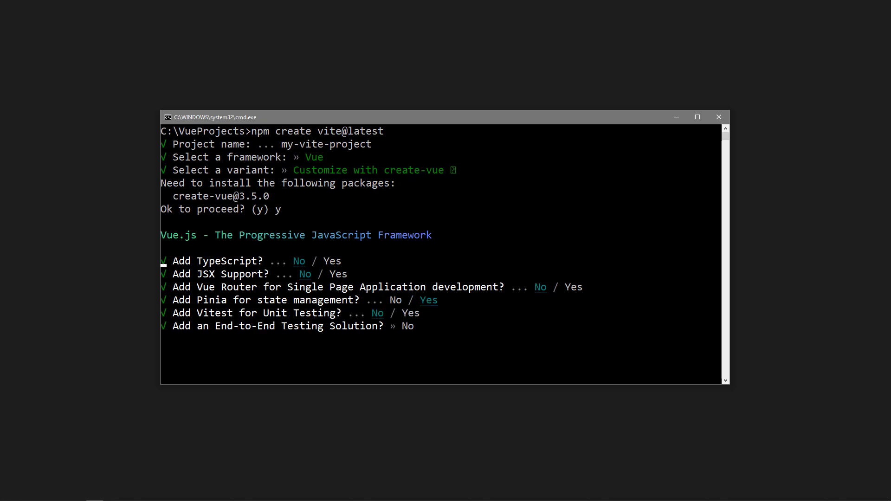
{"action": "key", "text": "Enter"}
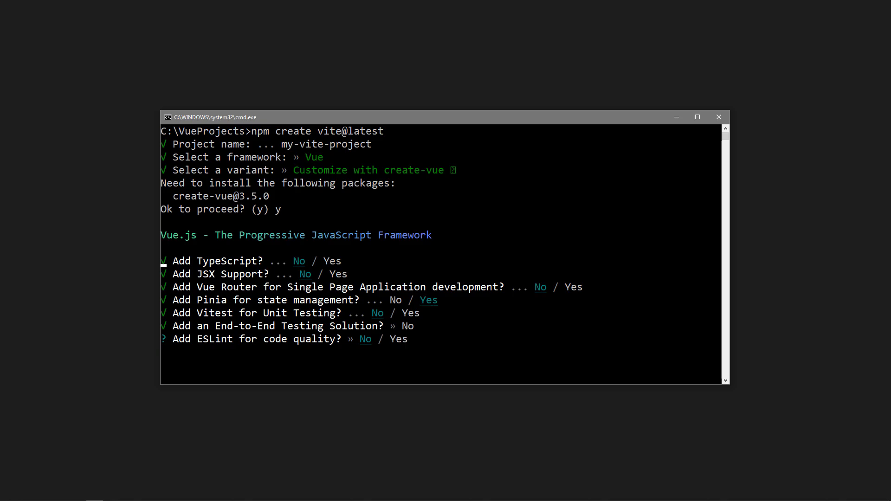
{"action": "key", "text": "Enter"}
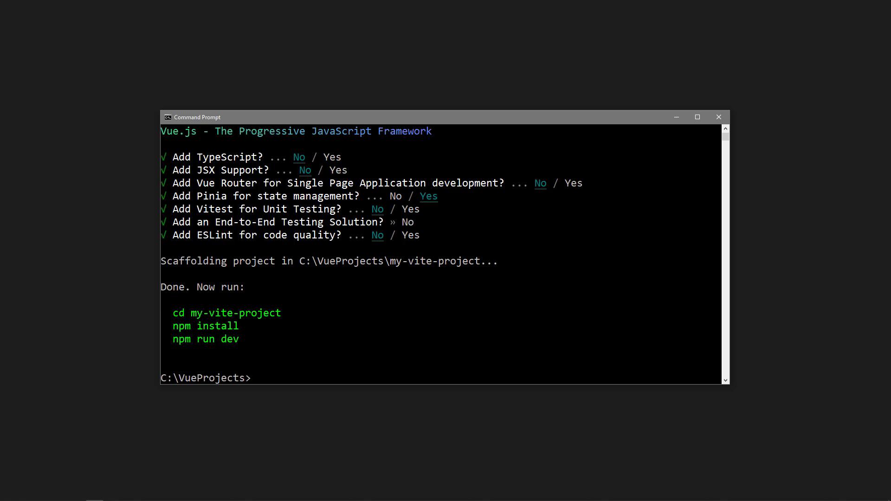
Enter the my-vite-project folder, run npm install, and type npm run dev
{"action": "type", "text": "cd my-vite-project"}
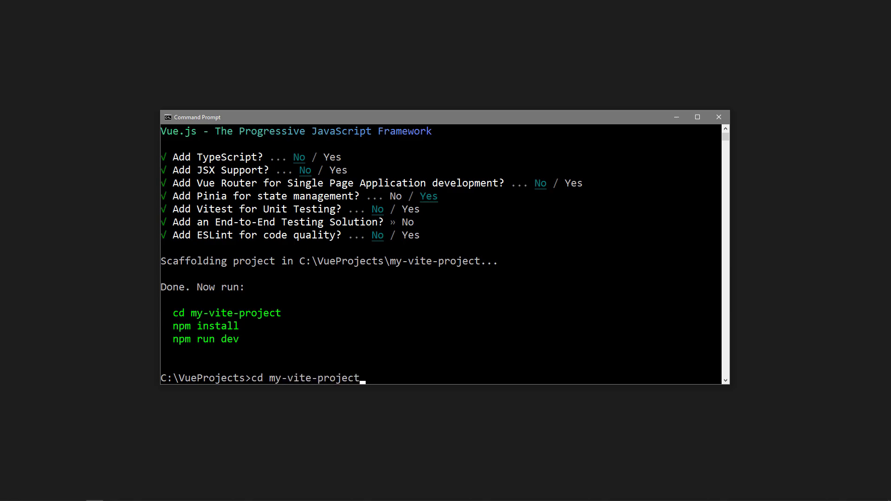
{"action": "type", "text": "npm instal"}
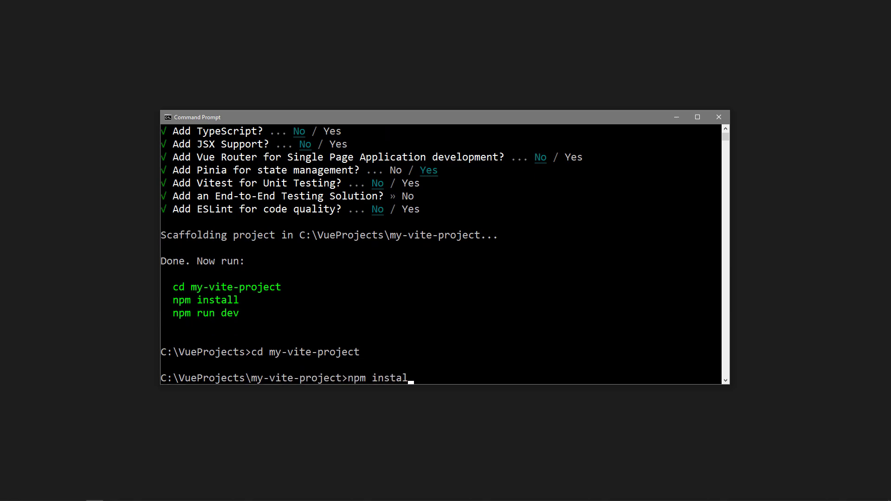
{"action": "key", "text": "Enter"}
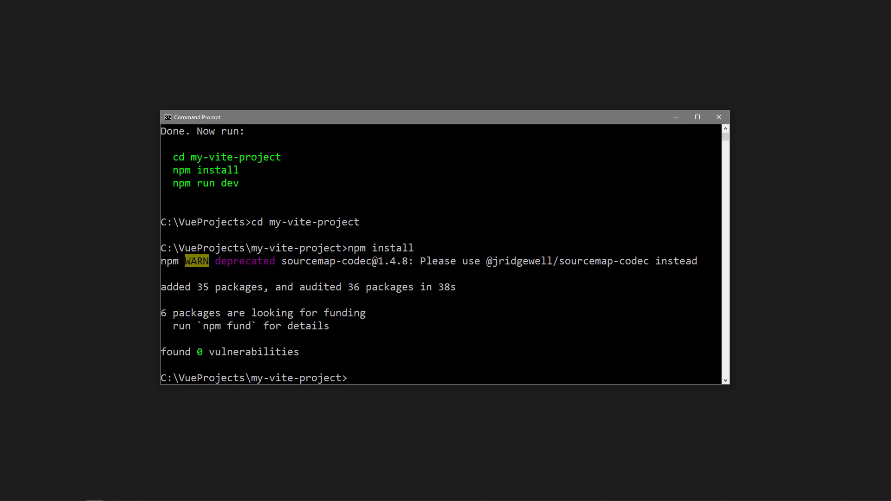
{"action": "type", "text": "npm run dev"}
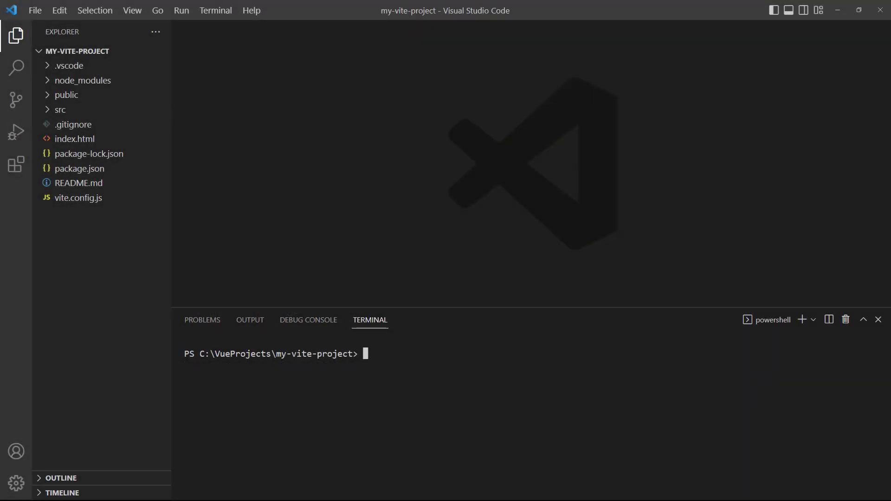
Start typing a new npm command at a fresh prompt in C:\VueProjects
{"action": "type", "text": "np"}
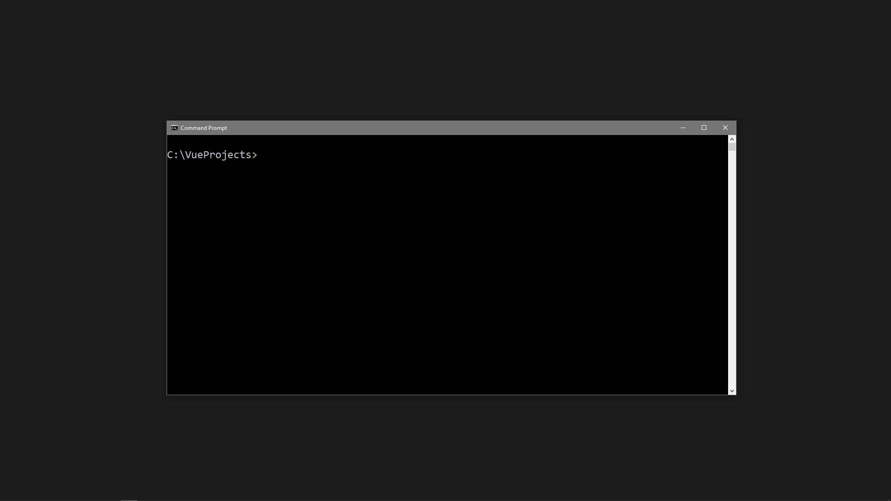
Run npm create vue@3, approve create-vue, and decline the options through Vitest
{"action": "type", "text": "npm create vue@3"}
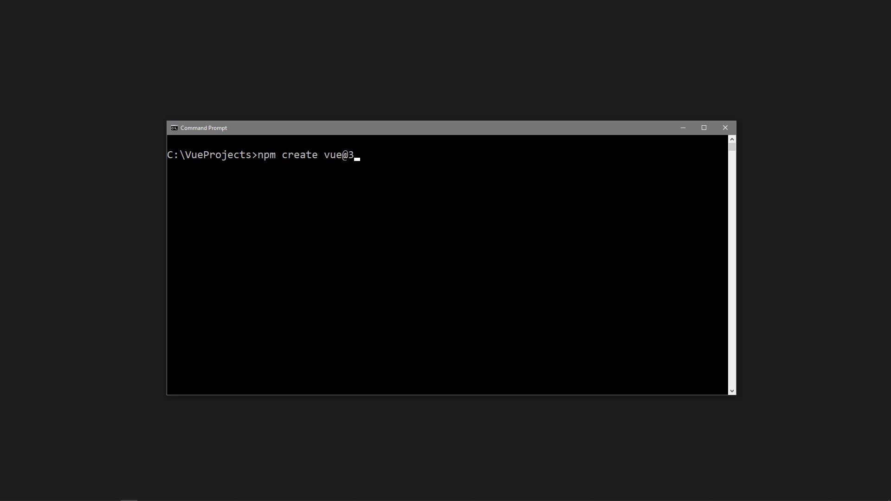
{"action": "key", "text": "enter"}
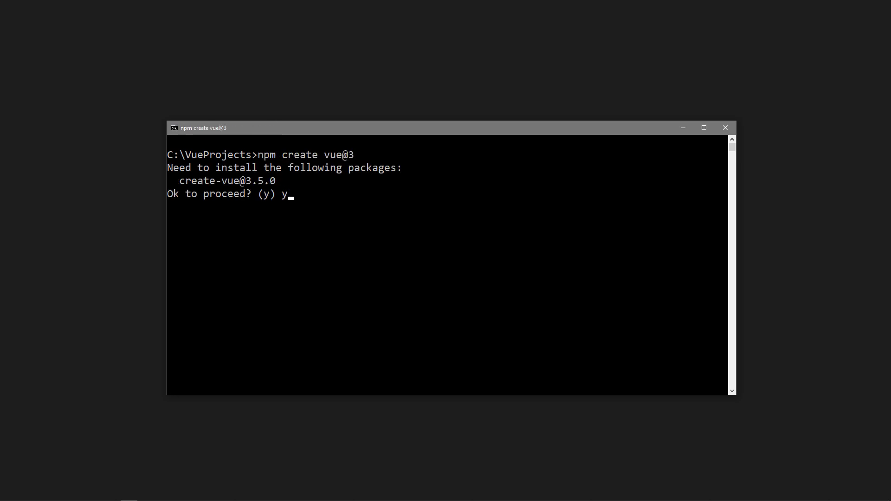
{"action": "key", "text": "enter"}
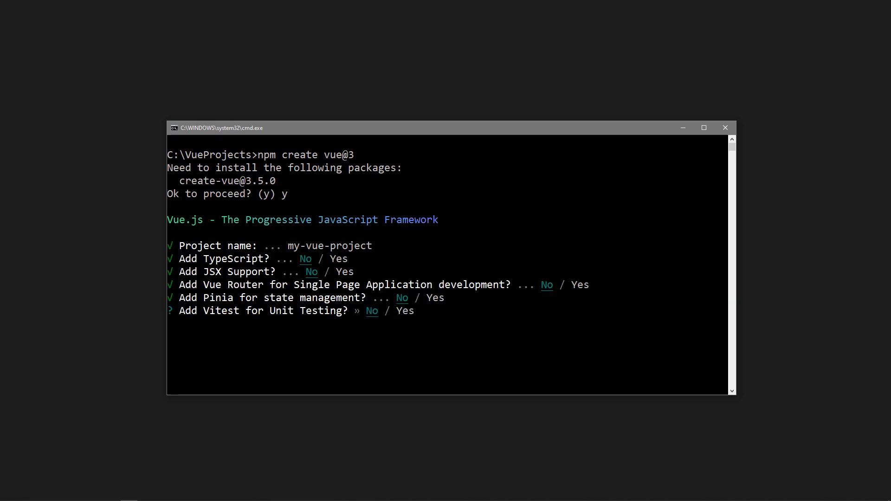
{"action": "key", "text": "Enter"}
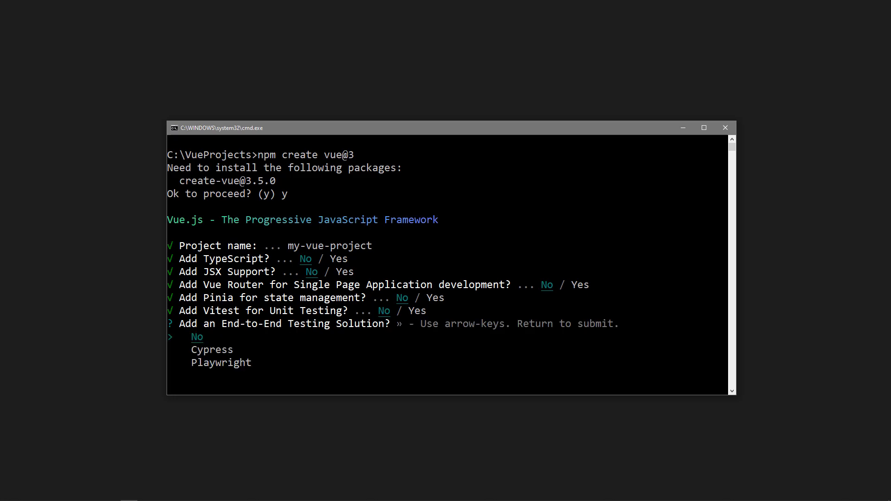